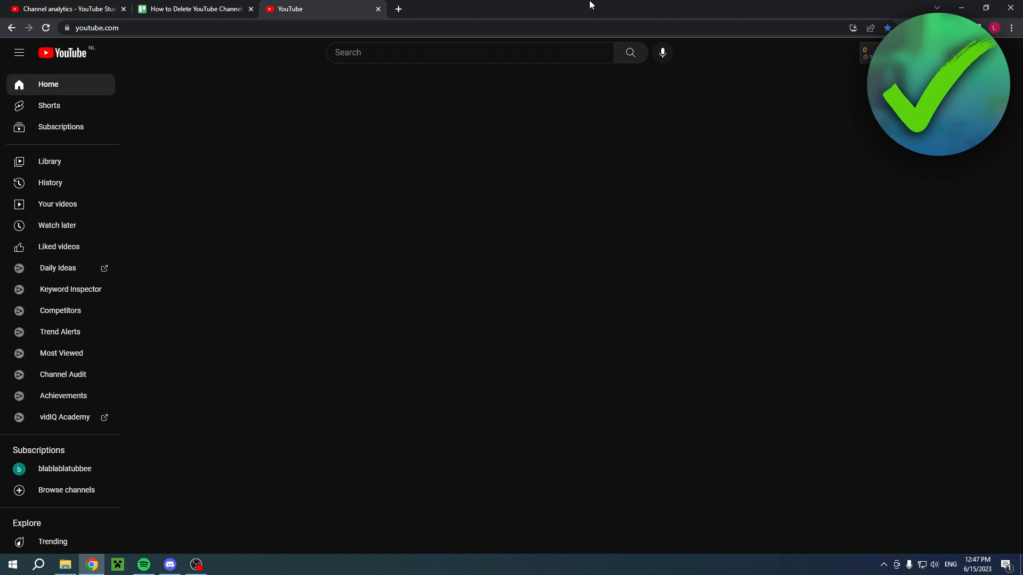
{"action": "mouse_move", "coordinate": [578, 17]}
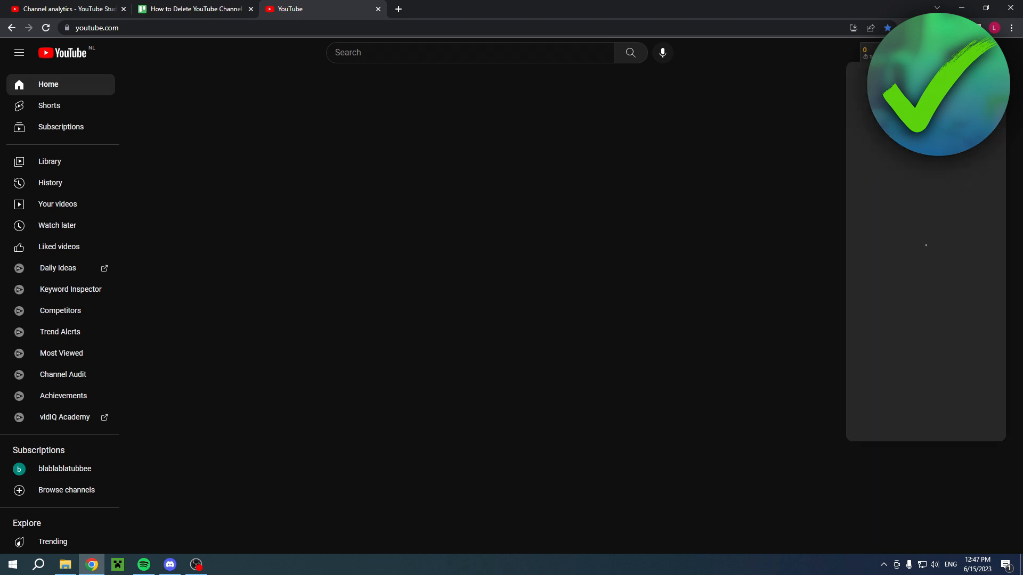
- Open the YouTube account menu from the profile avatar
{"action": "left_click", "coordinate": [1007, 28]}
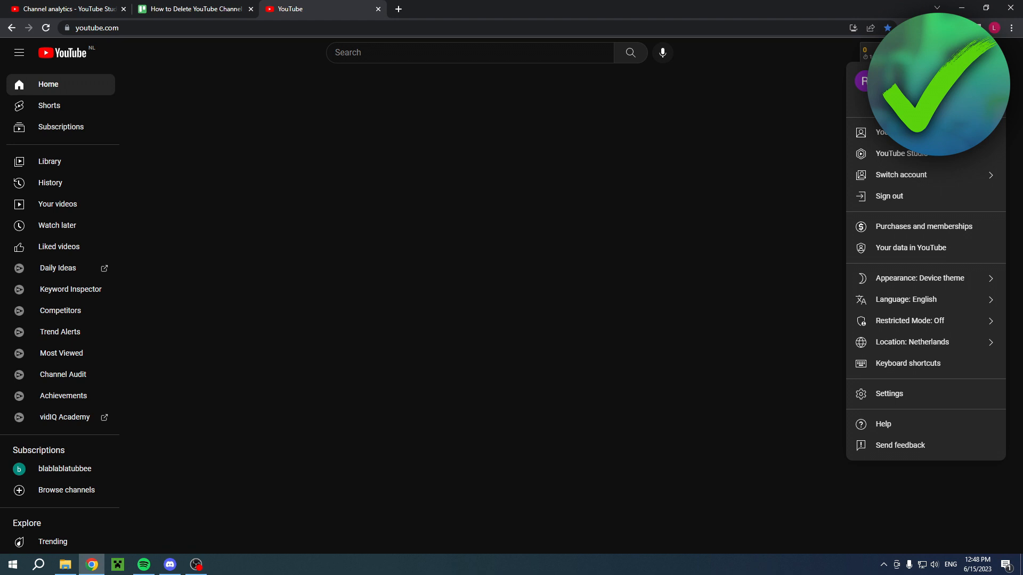
{"action": "mouse_move", "coordinate": [923, 160]}
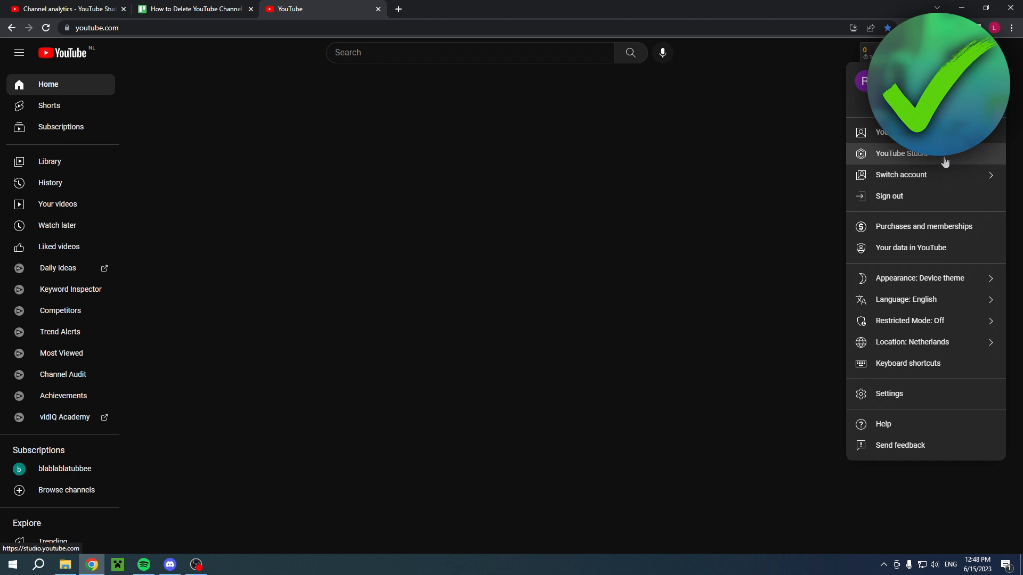
{"action": "mouse_move", "coordinate": [912, 161]}
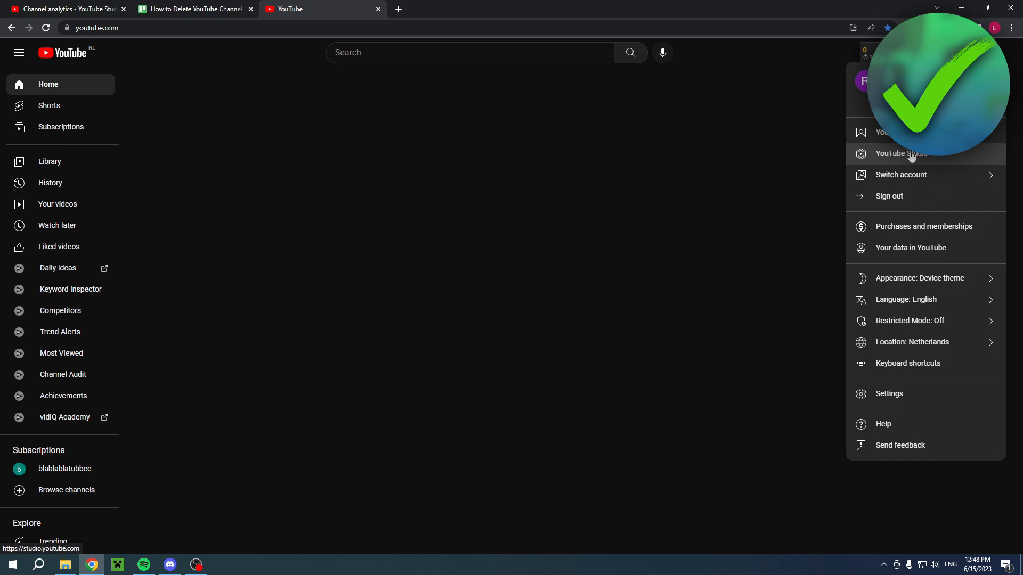
- Open YouTube Studio's Channel > Advanced settings and scroll down to Other settings
{"action": "left_click", "coordinate": [901, 153]}
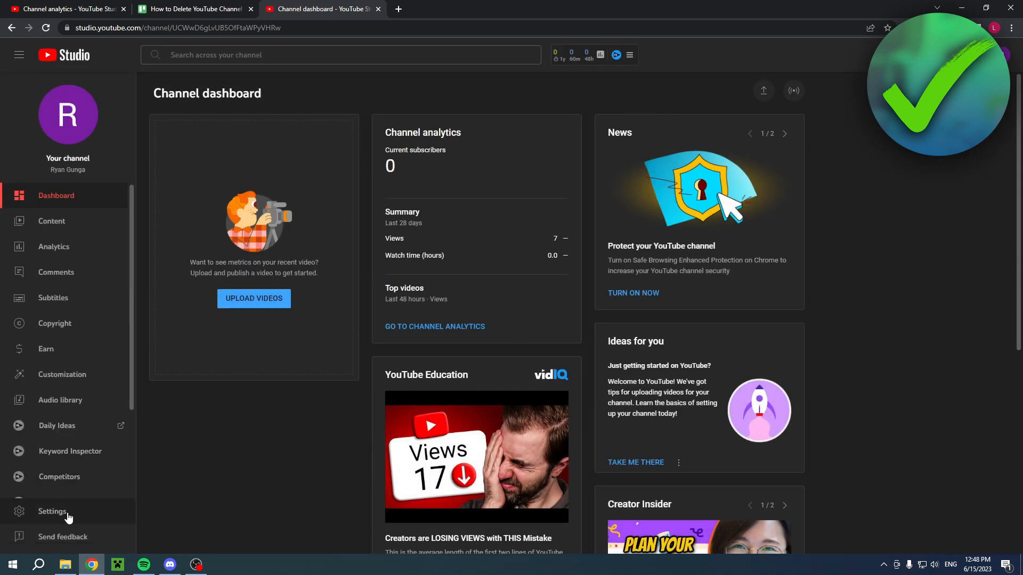
{"action": "left_click", "coordinate": [52, 511]}
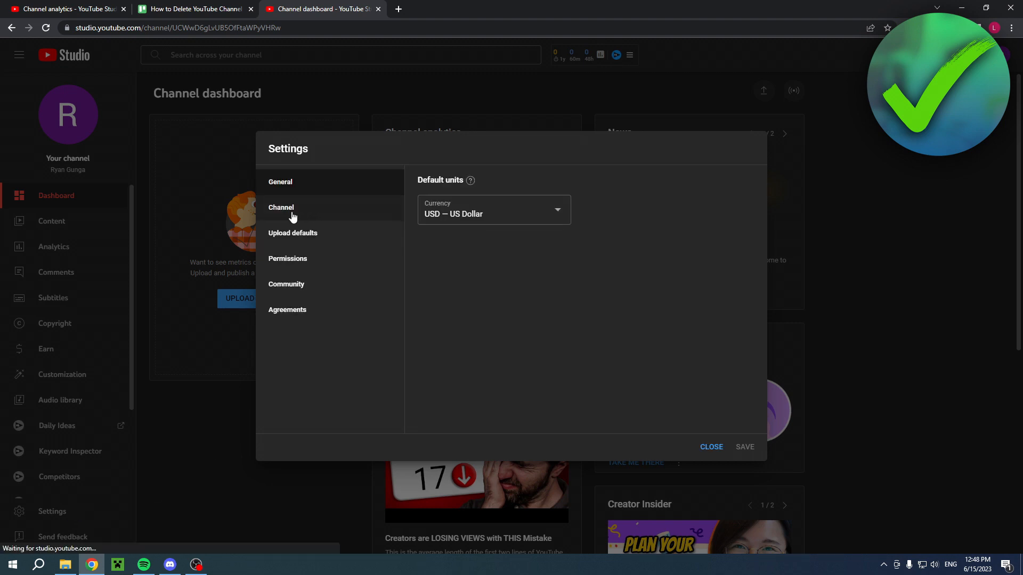
{"action": "left_click", "coordinate": [281, 207]}
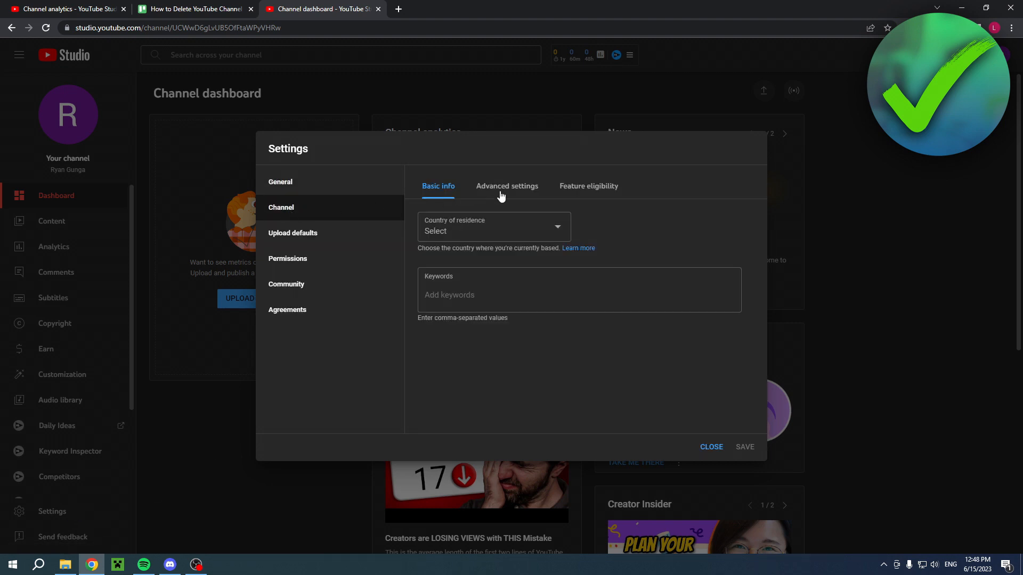
{"action": "left_click", "coordinate": [506, 186]}
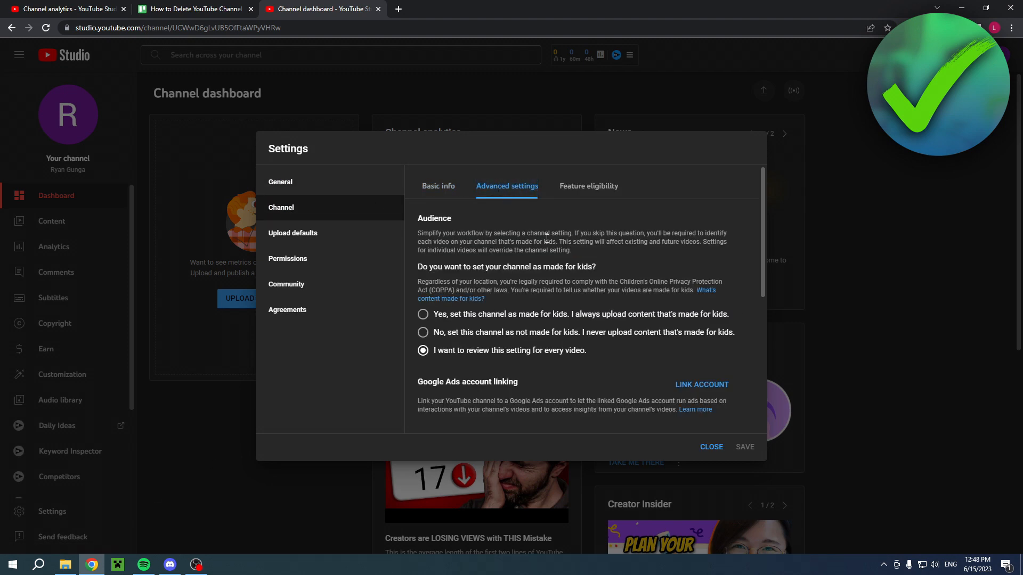
{"action": "scroll", "scroll_direction": "down", "scroll_amount": 3}
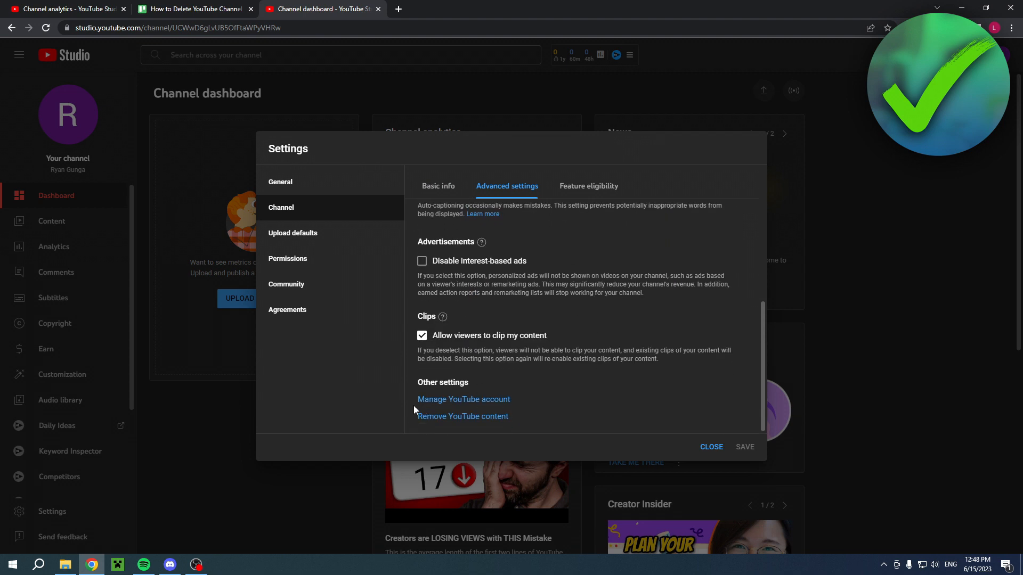
{"action": "mouse_move", "coordinate": [463, 416]}
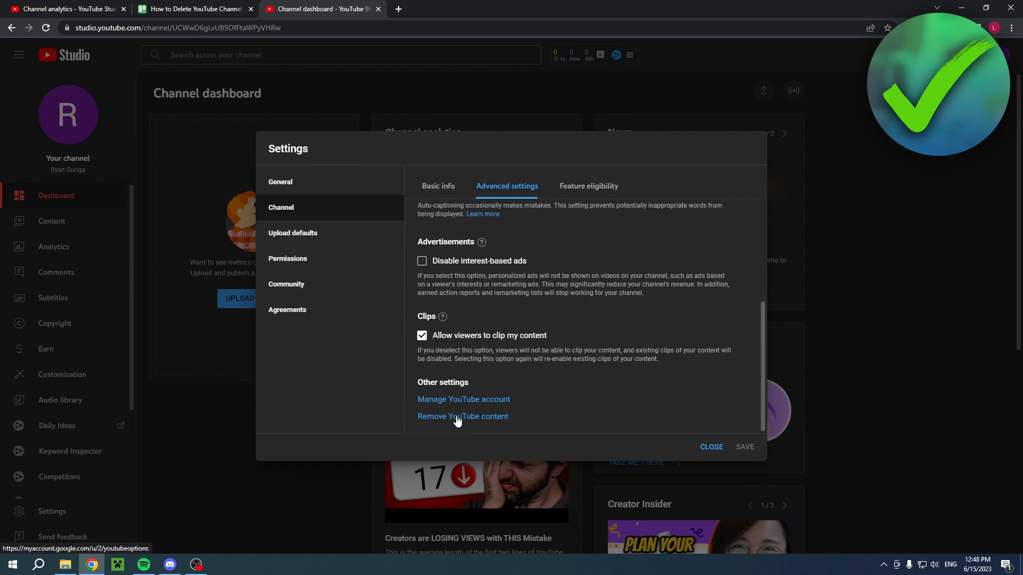
- Choose Remove YouTube content and submit the Google password to verify identity
{"action": "left_click", "coordinate": [463, 416]}
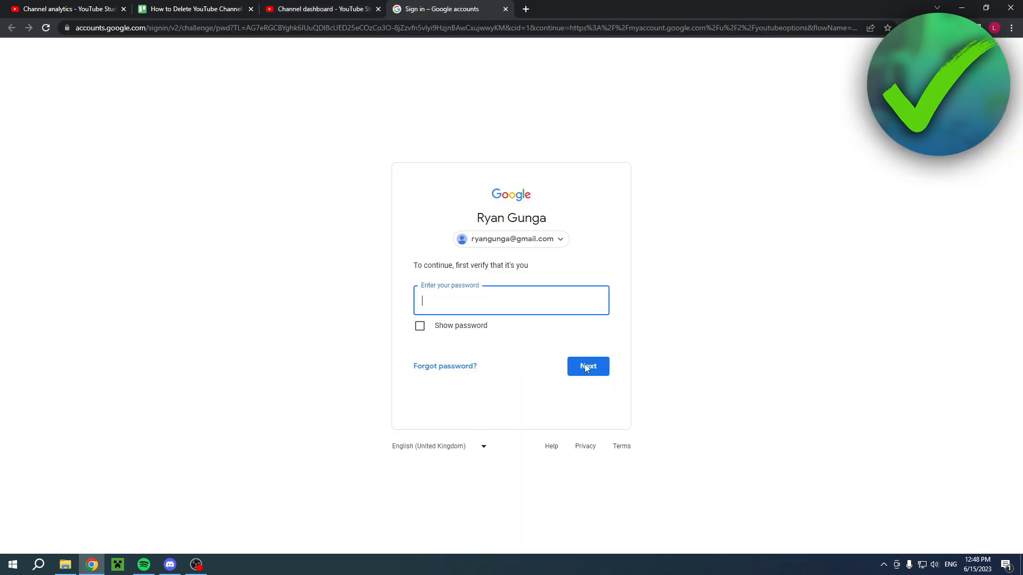
{"action": "mouse_move", "coordinate": [749, 148]}
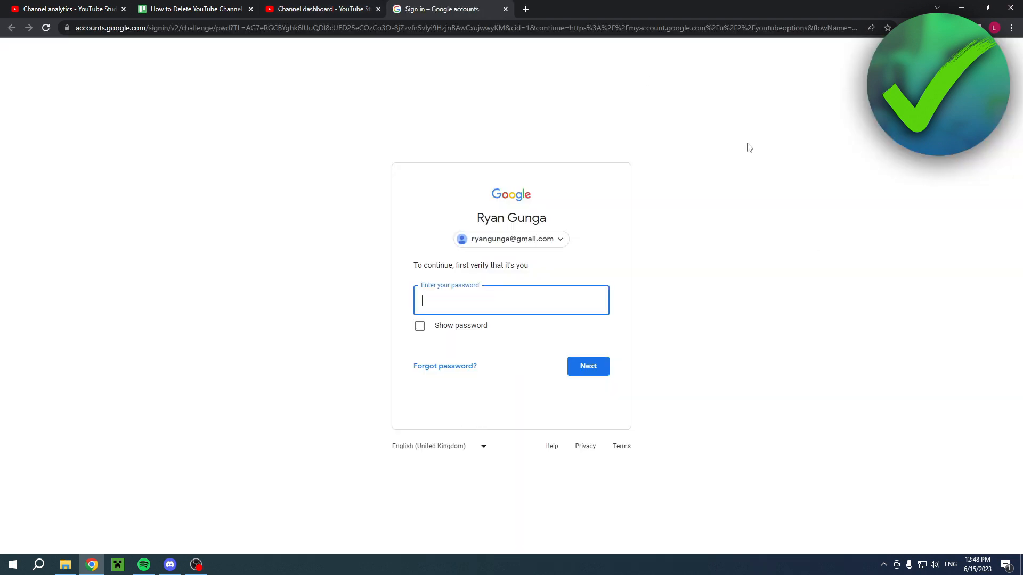
{"action": "left_click", "coordinate": [586, 366]}
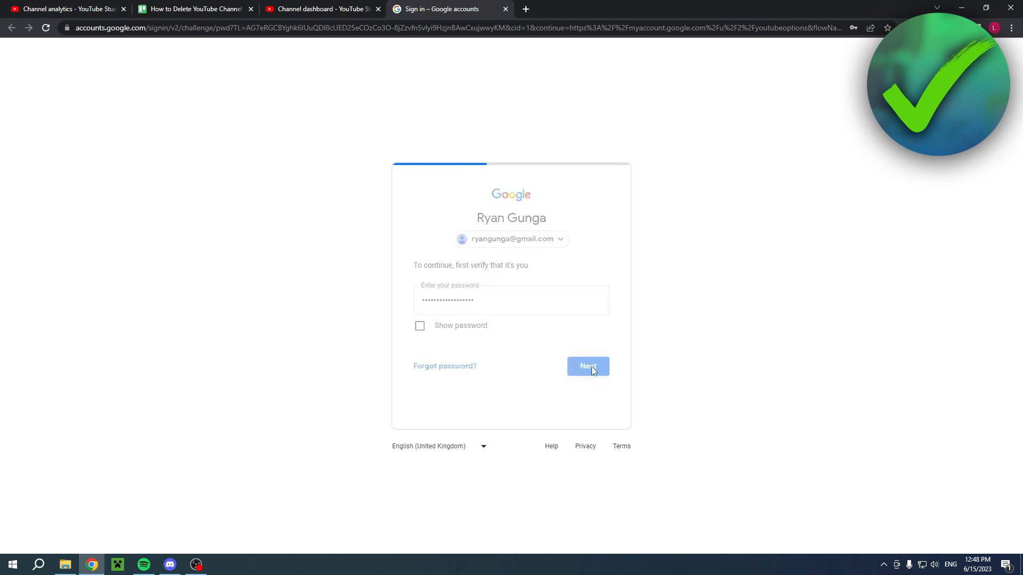
{"action": "left_click", "coordinate": [587, 366]}
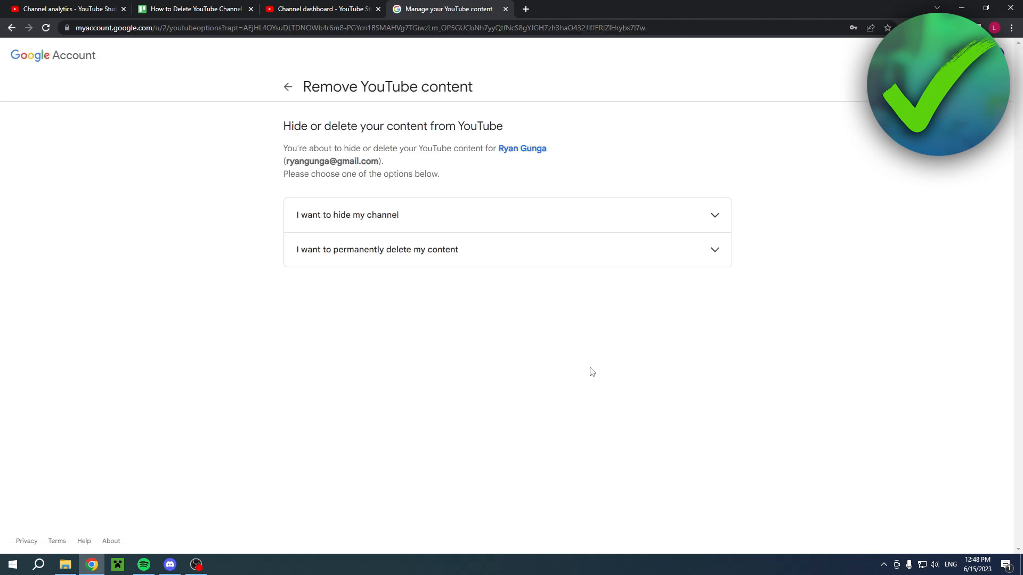
{"action": "mouse_move", "coordinate": [349, 253]}
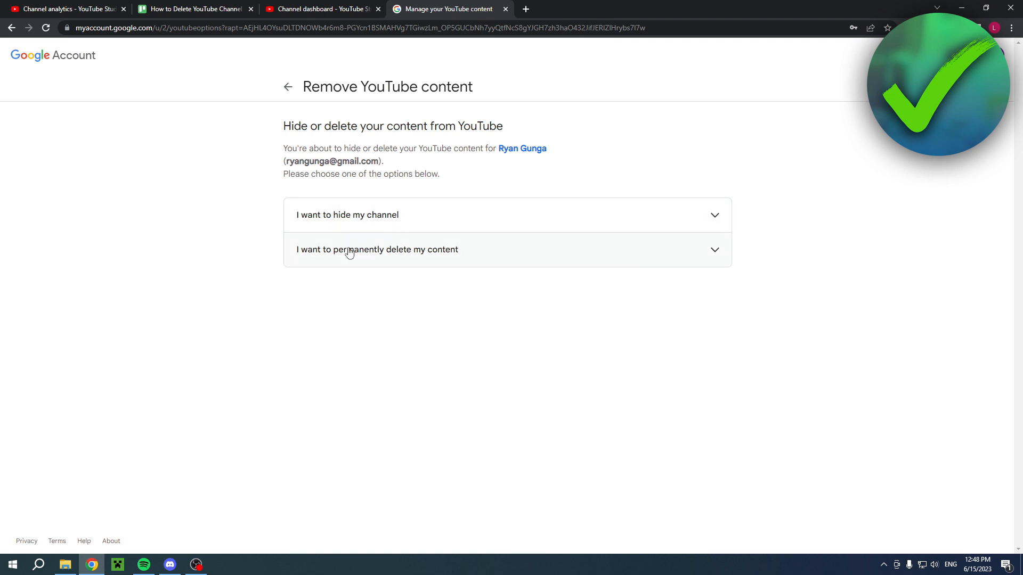
- Expand 'I want to permanently delete my content' and highlight the deletion warning lines
{"action": "left_click", "coordinate": [378, 249]}
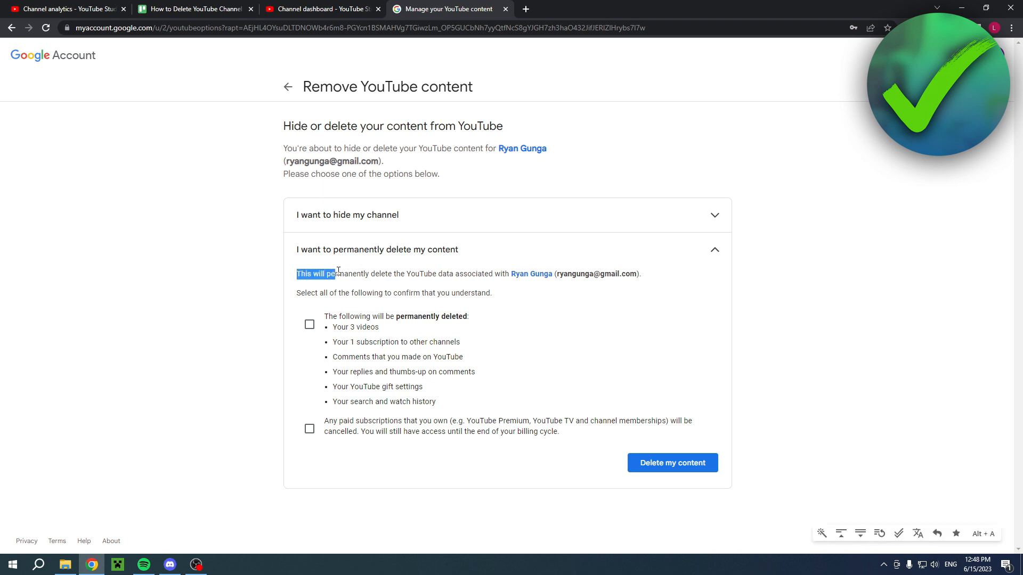
{"action": "left_click_drag", "start_coordinate": [334, 273], "coordinate": [471, 274]}
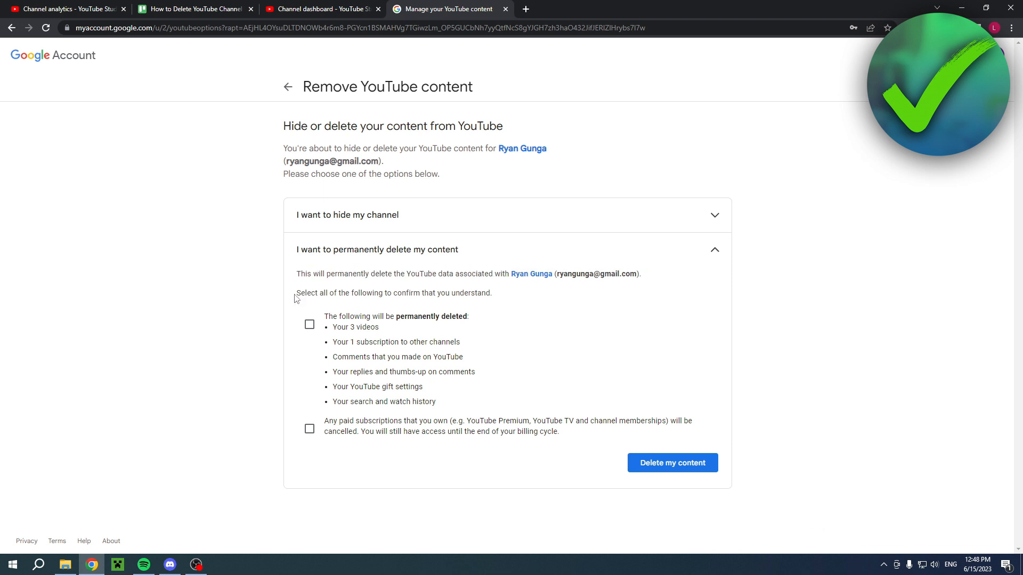
{"action": "left_click_drag", "start_coordinate": [296, 293], "coordinate": [450, 293]}
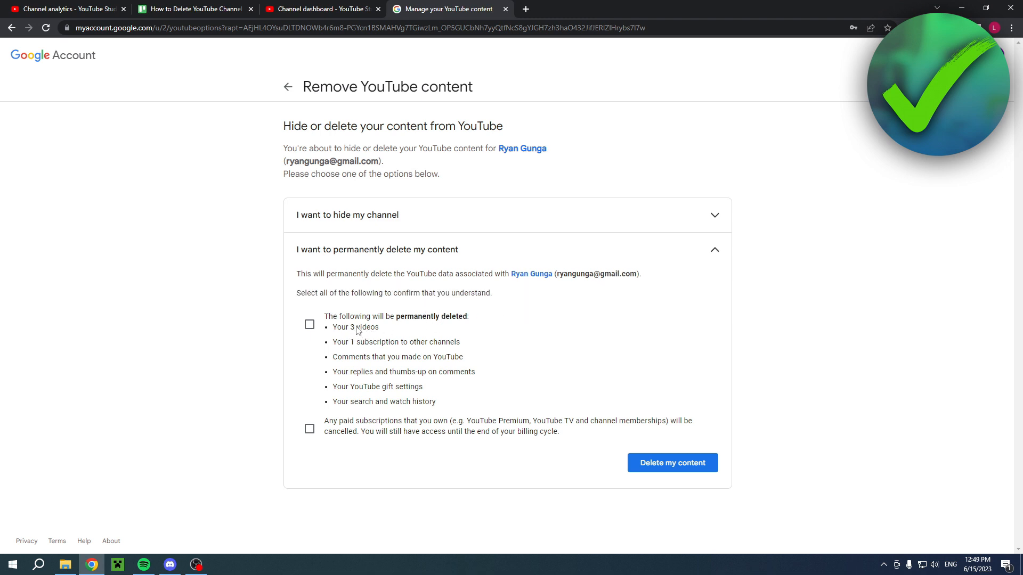
{"action": "mouse_move", "coordinate": [444, 346]}
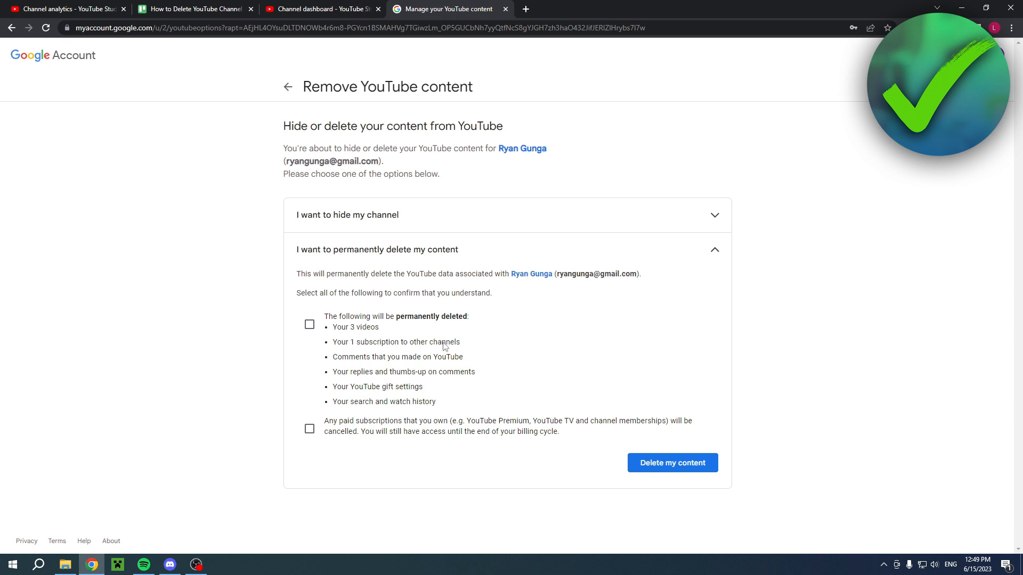
{"action": "mouse_move", "coordinate": [398, 375]}
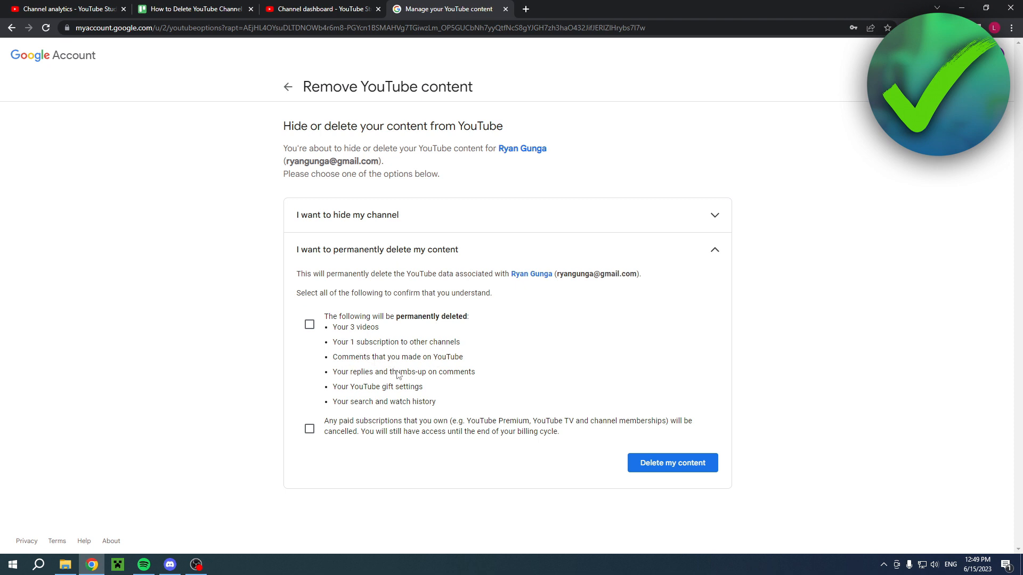
{"action": "mouse_move", "coordinate": [361, 390]}
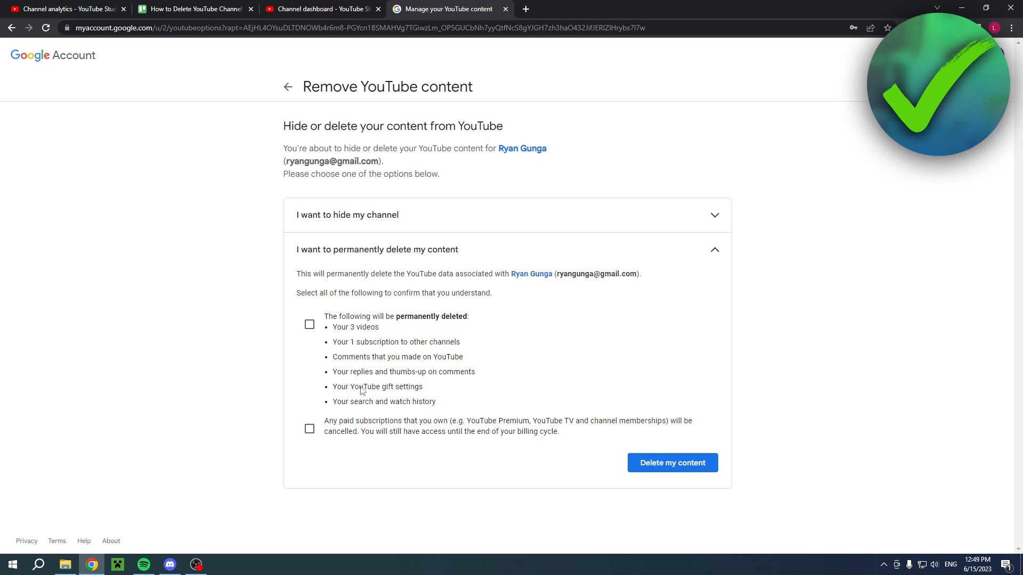
{"action": "mouse_move", "coordinate": [404, 404]}
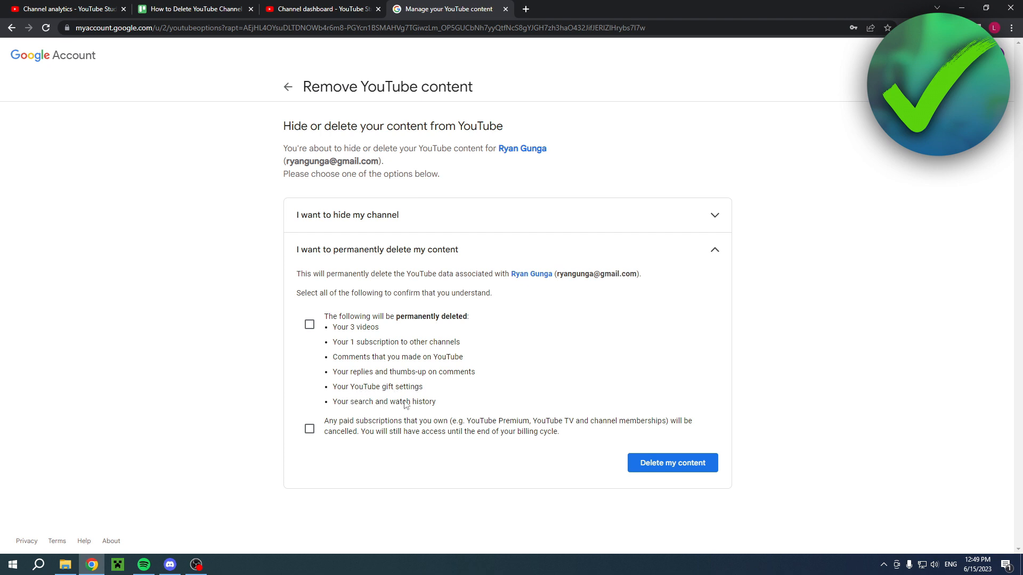
{"action": "mouse_move", "coordinate": [334, 428]}
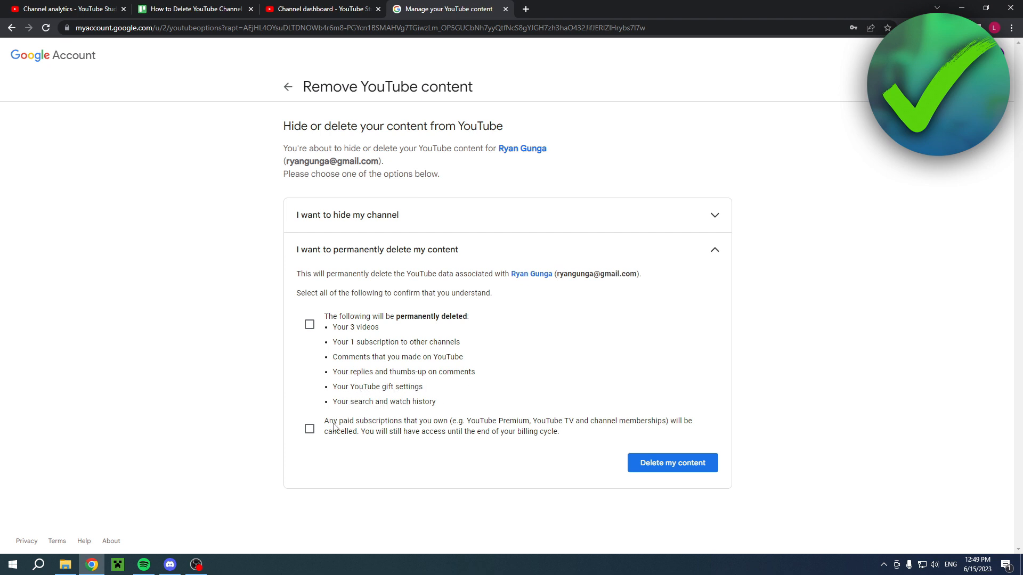
{"action": "mouse_move", "coordinate": [462, 426]}
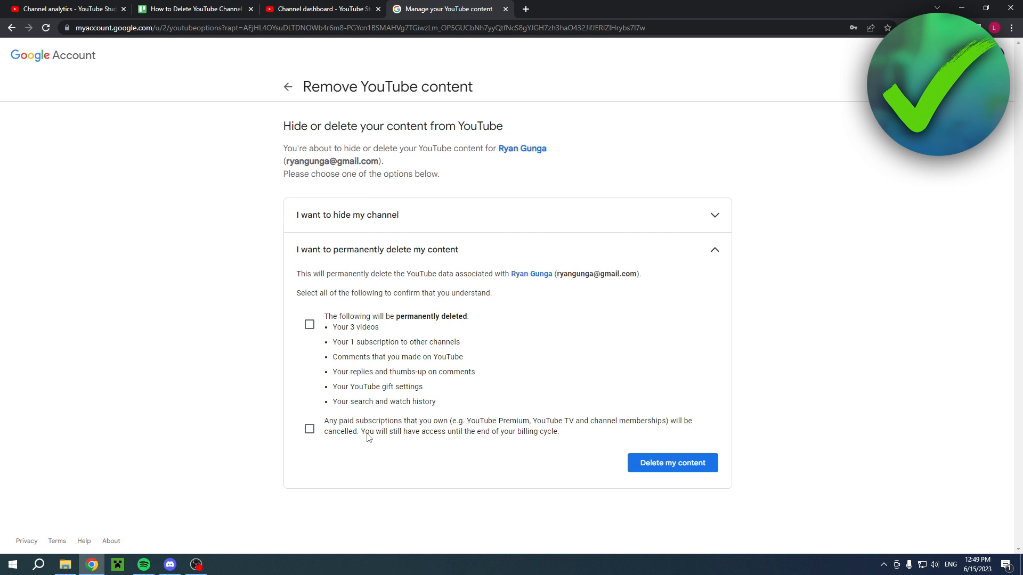
{"action": "mouse_move", "coordinate": [602, 398]}
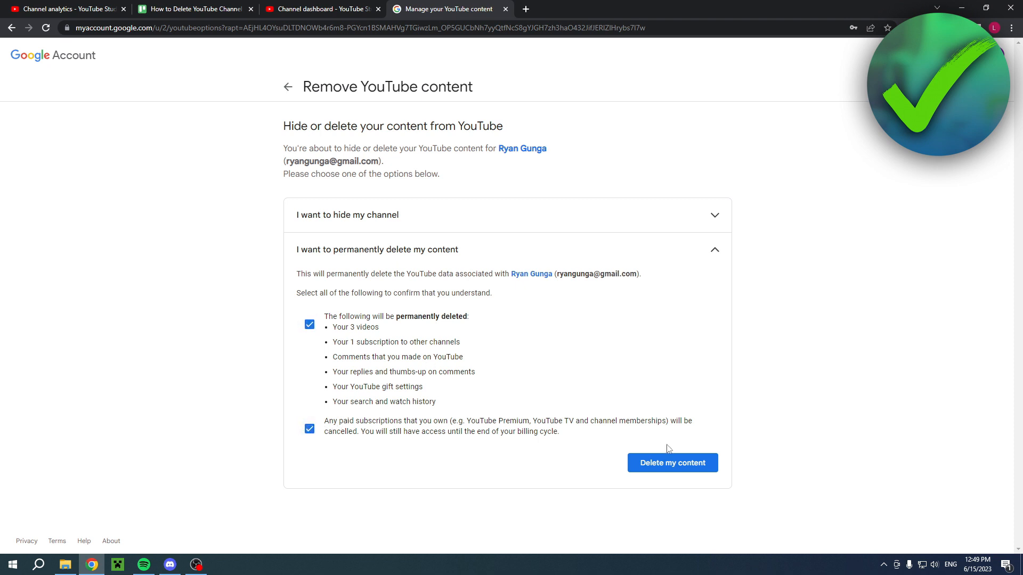
{"action": "mouse_move", "coordinate": [671, 467]}
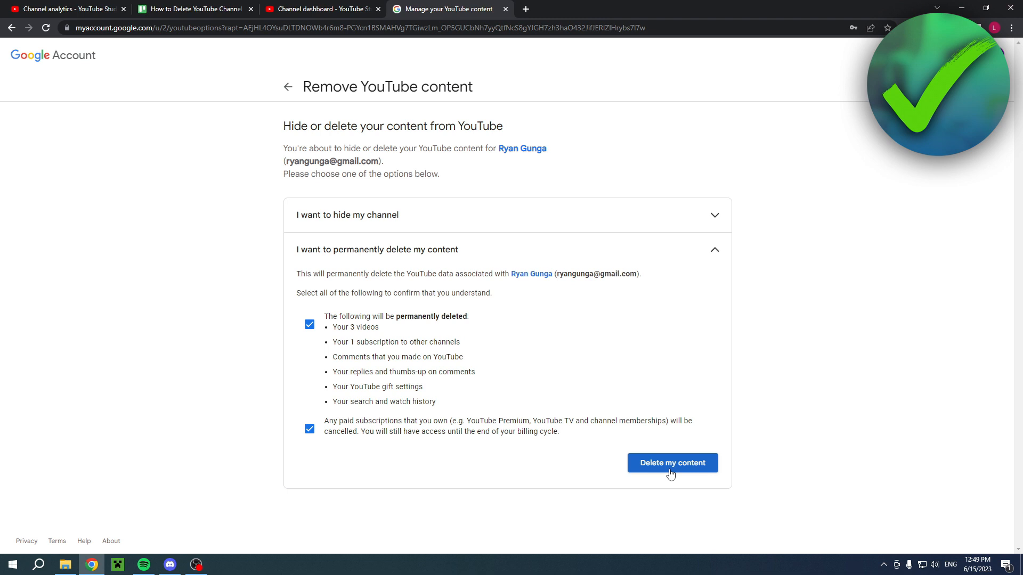
- Toggle the option heading on the Remove YouTube content page, expanding the hide-channel section
{"action": "left_click", "coordinate": [377, 249]}
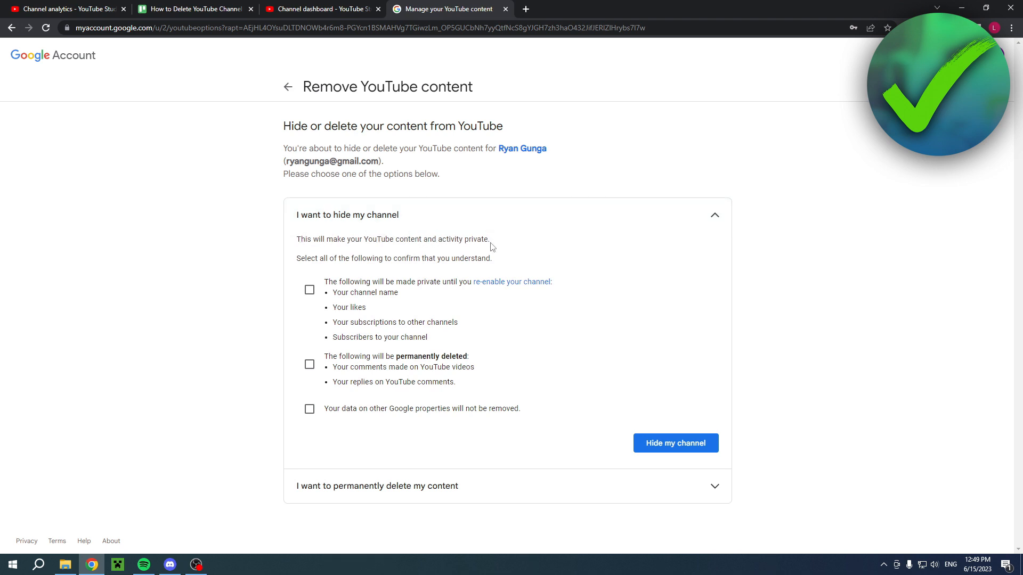
{"action": "mouse_move", "coordinate": [357, 254]}
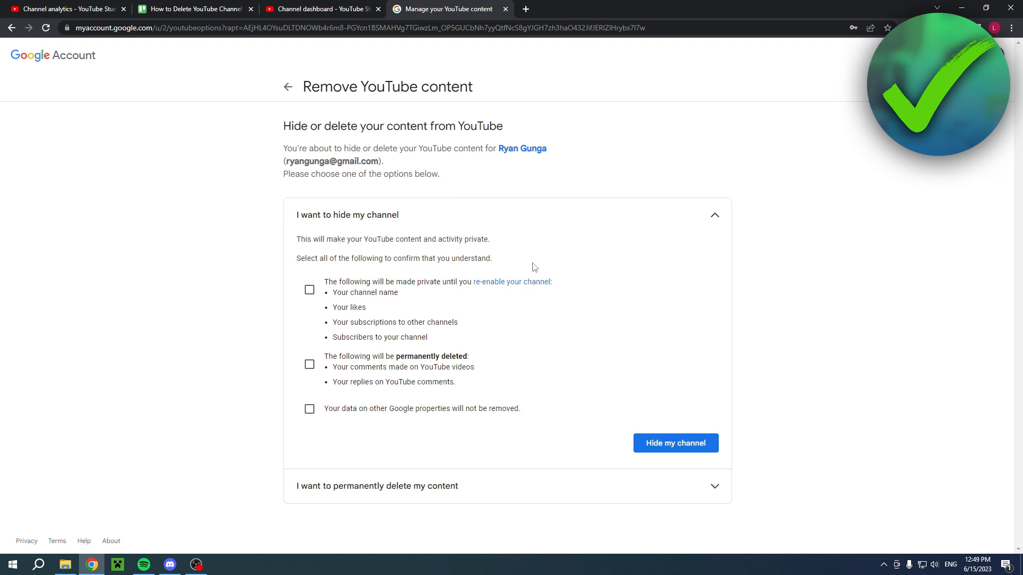
{"action": "mouse_move", "coordinate": [384, 282]}
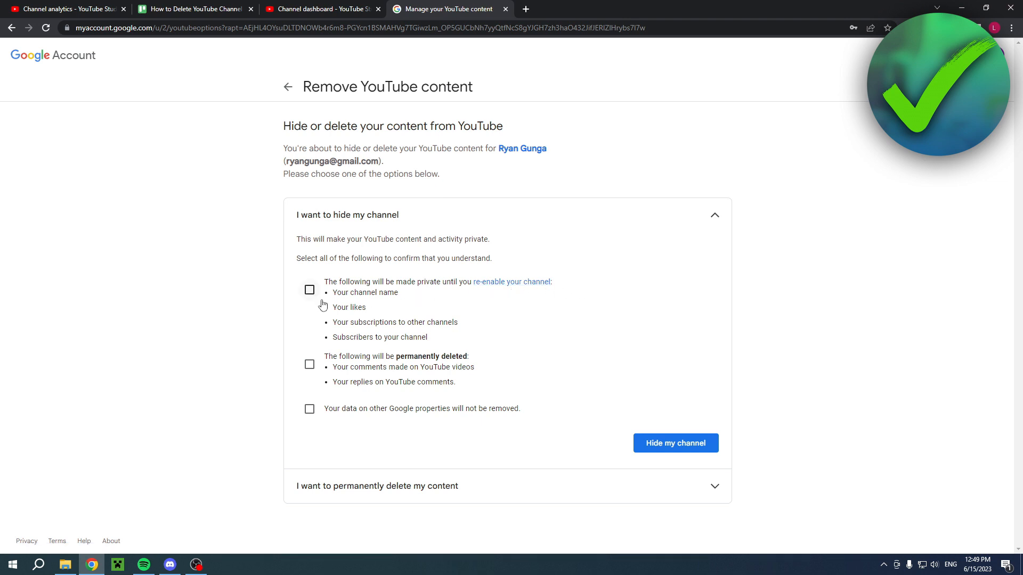
{"action": "mouse_move", "coordinate": [334, 340]}
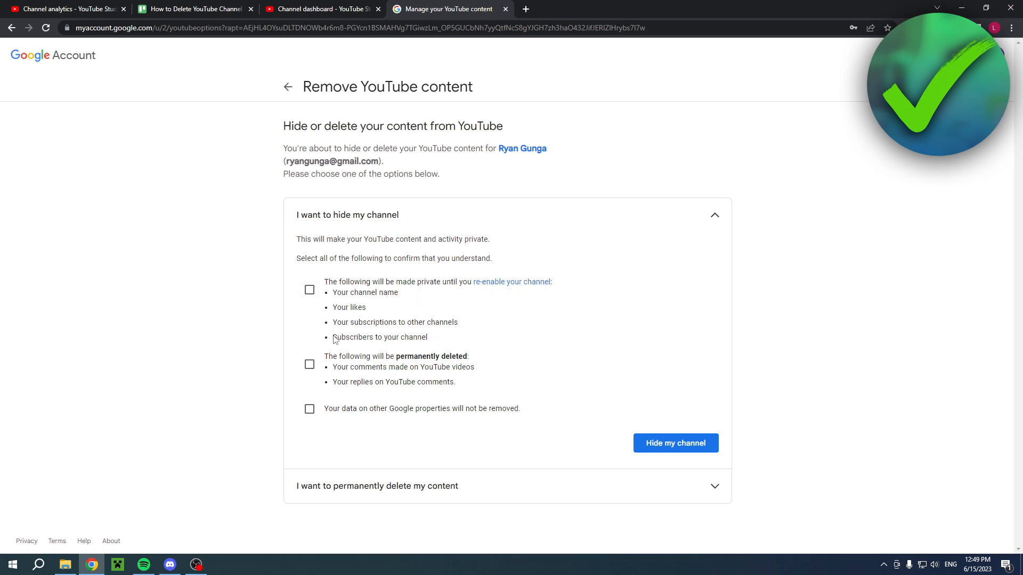
{"action": "mouse_move", "coordinate": [435, 341]}
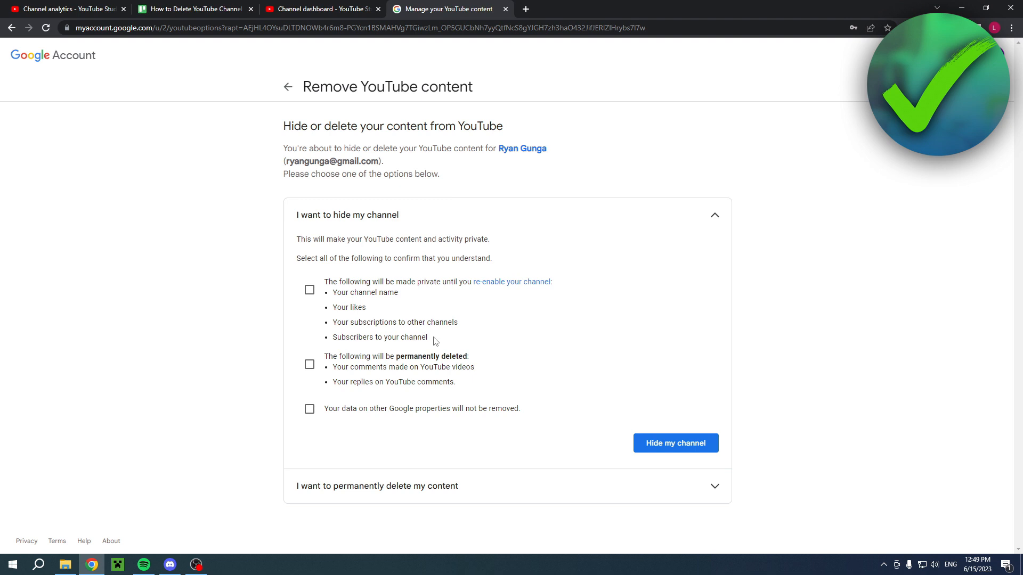
{"action": "mouse_move", "coordinate": [380, 363]}
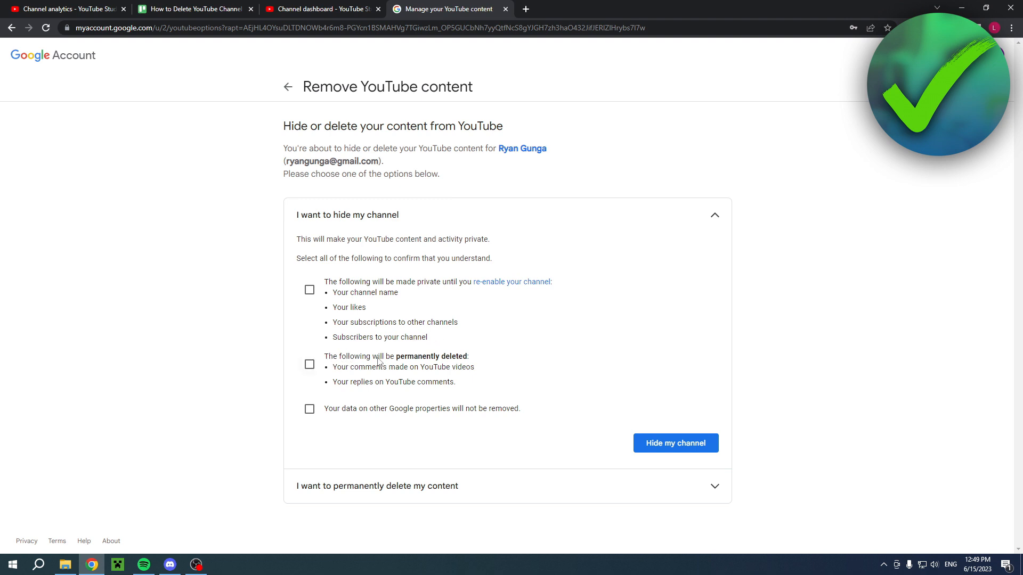
{"action": "mouse_move", "coordinate": [372, 374]}
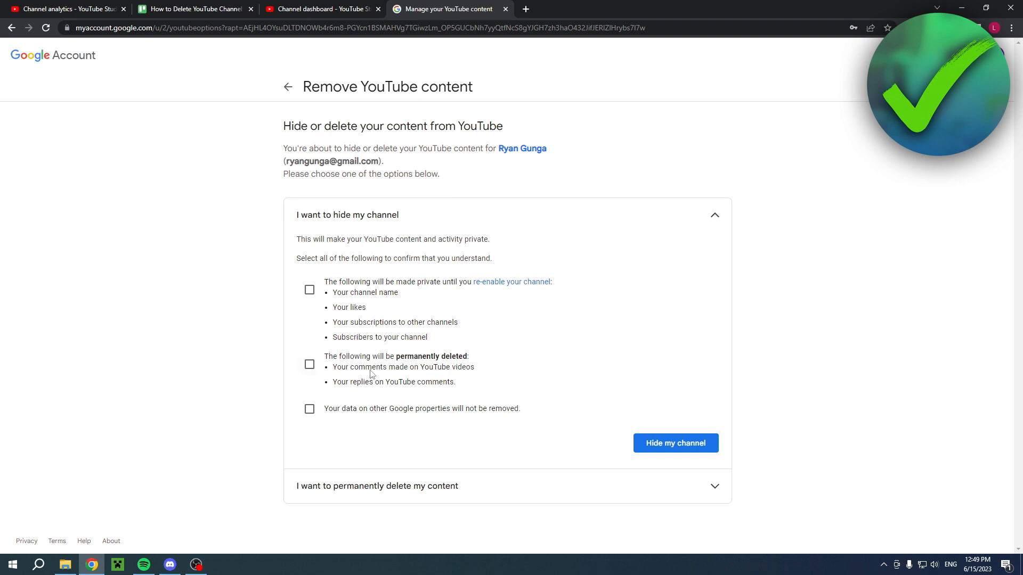
{"action": "mouse_move", "coordinate": [351, 390]}
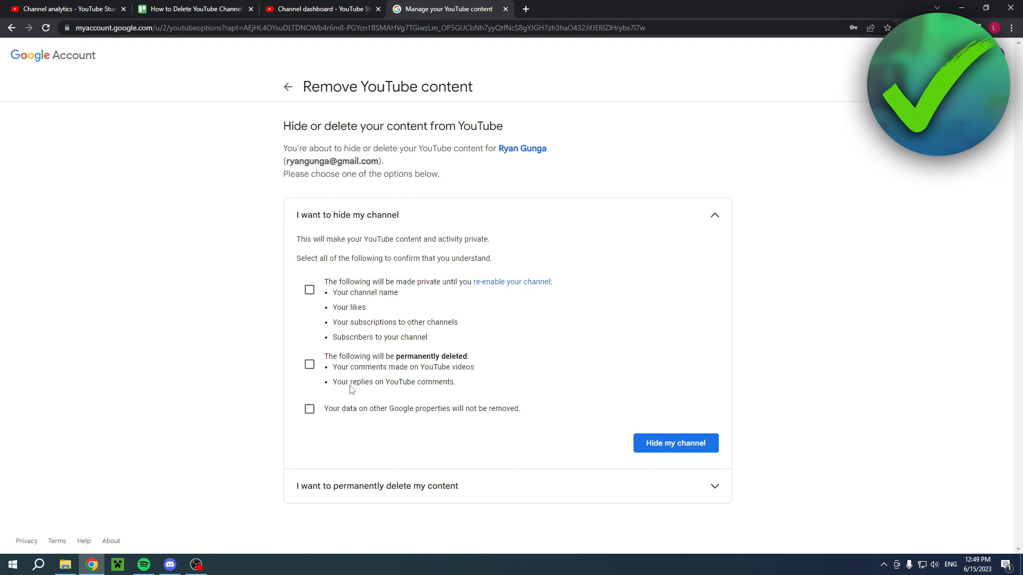
{"action": "mouse_move", "coordinate": [576, 390]}
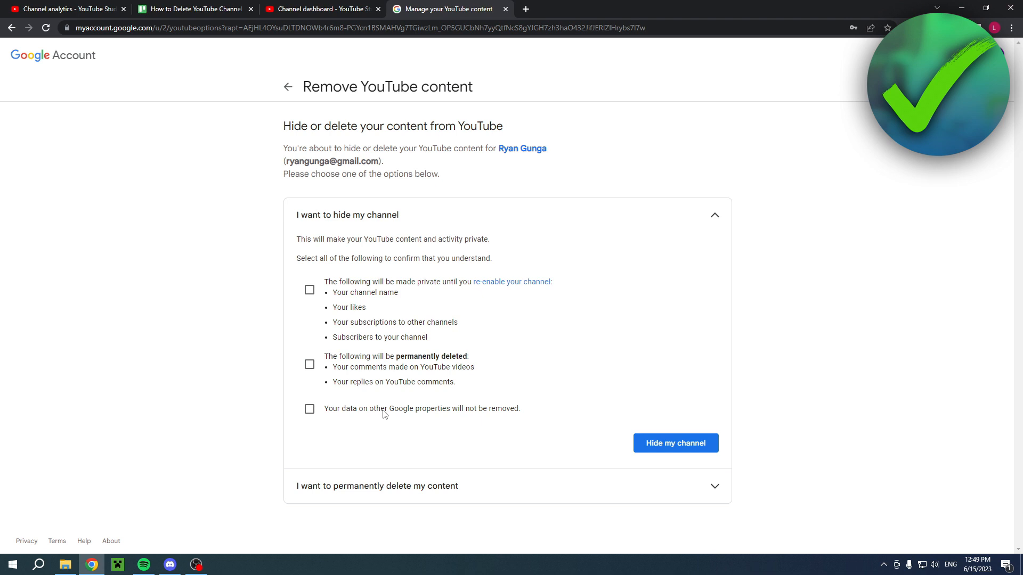
{"action": "mouse_move", "coordinate": [529, 410]}
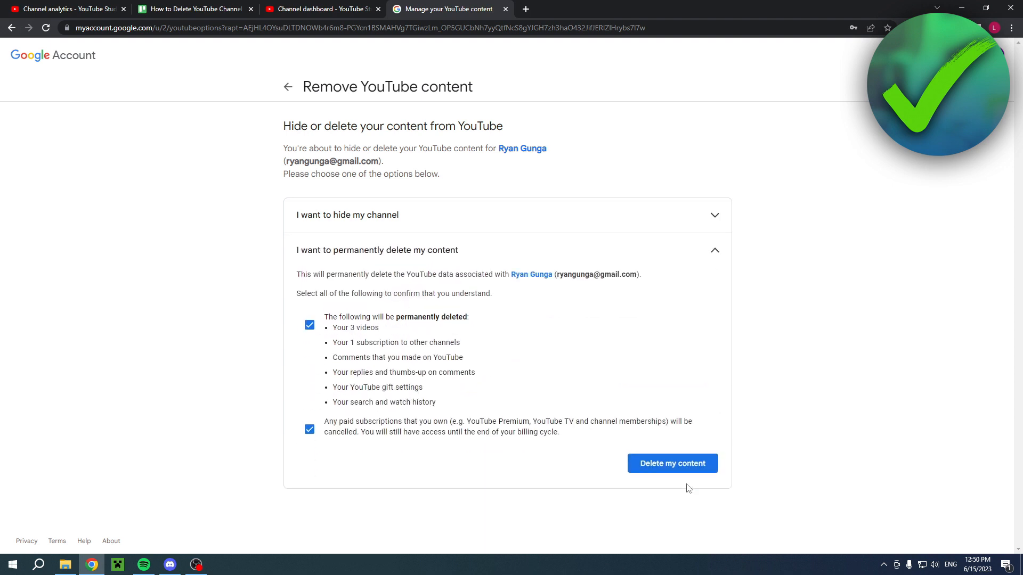
{"action": "mouse_move", "coordinate": [890, 363]}
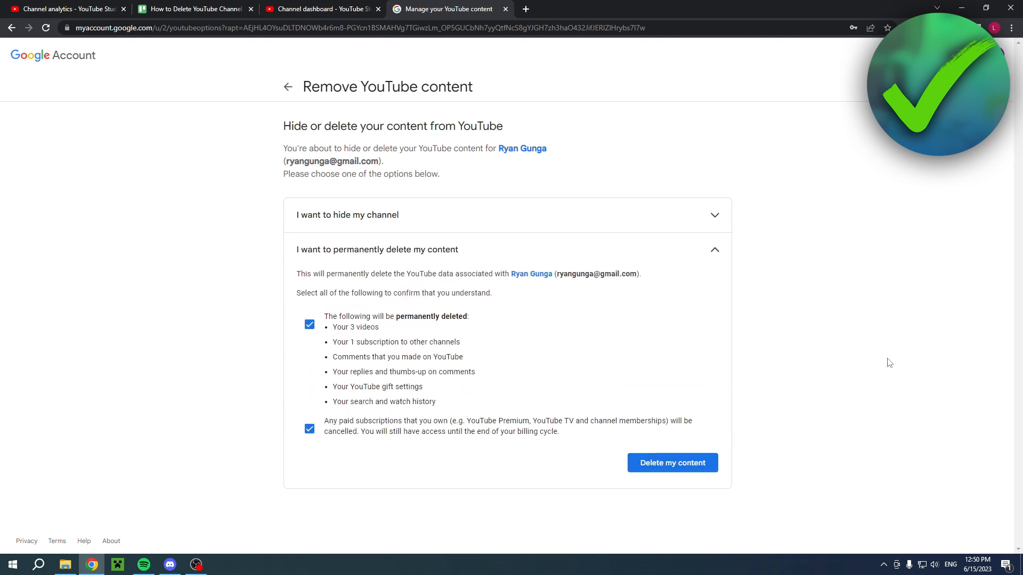